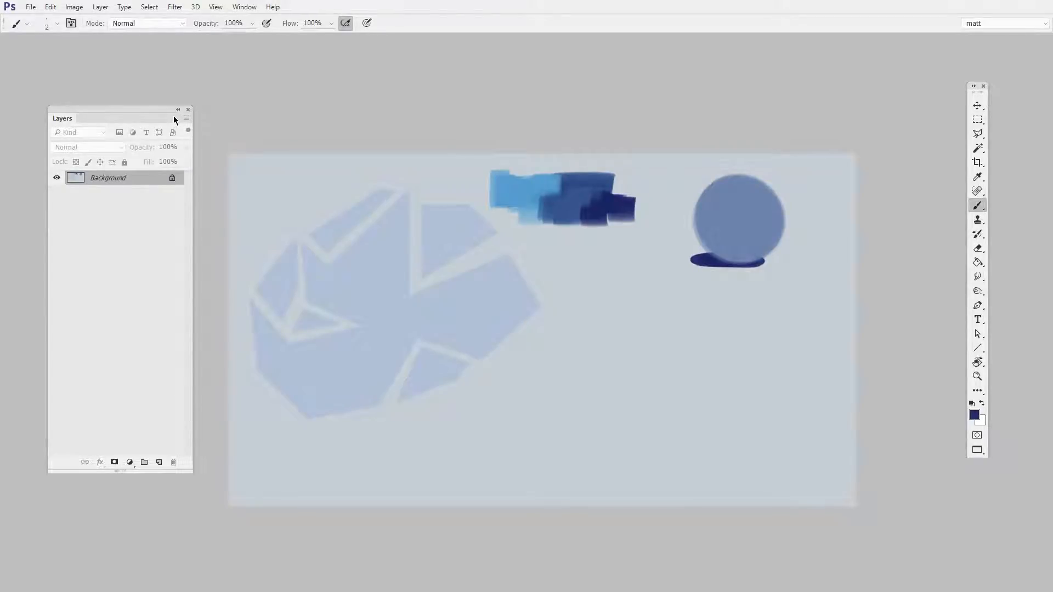
# - Open the Tool Presets panel from the Window menu, with Current Tool Only turned off
pyautogui.click(243, 7)
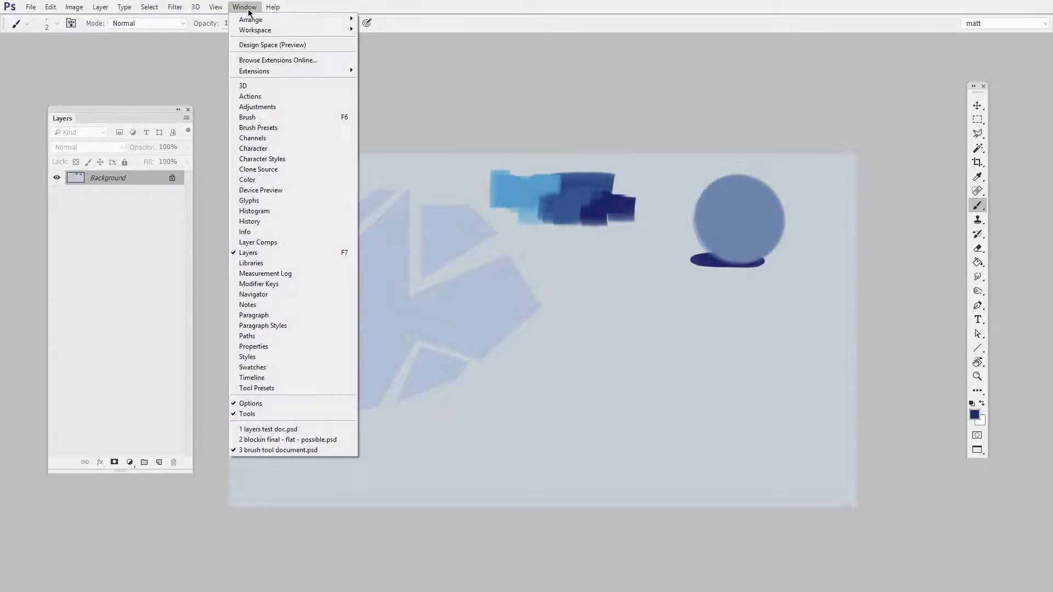
pyautogui.click(257, 388)
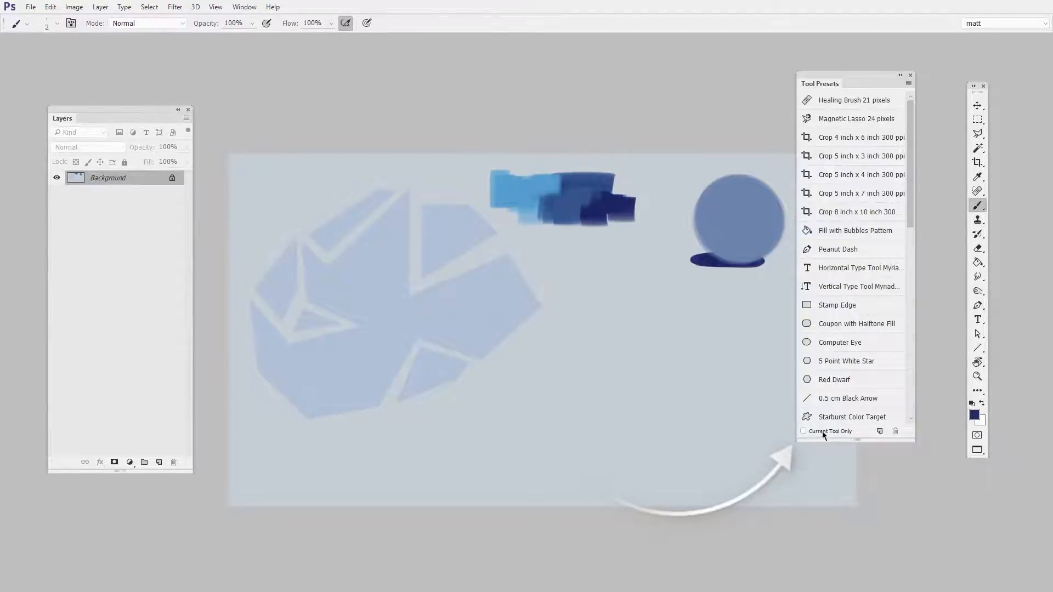
pyautogui.scroll(-3)
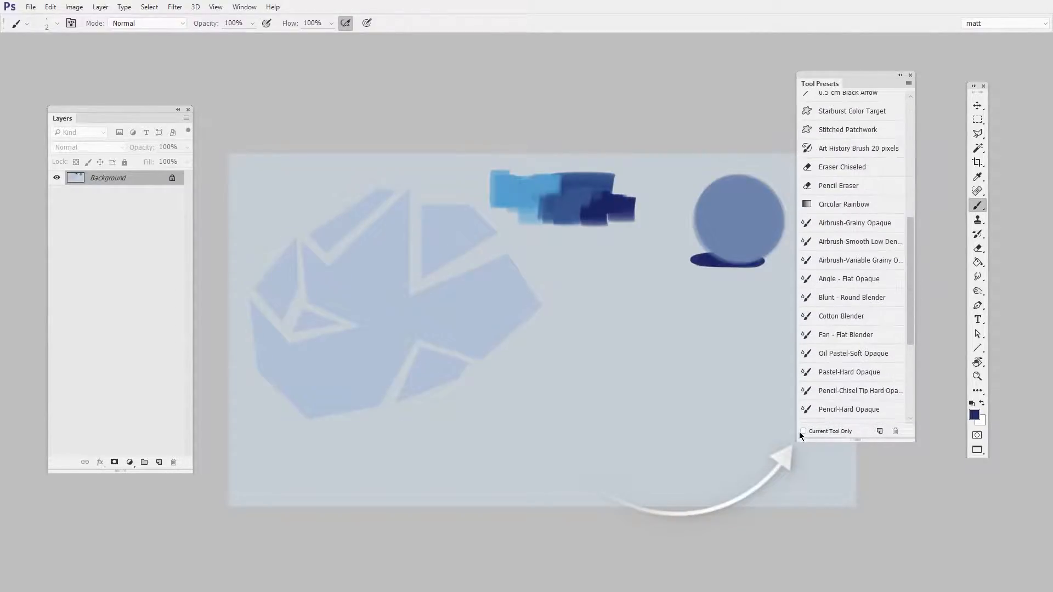
pyautogui.click(804, 430)
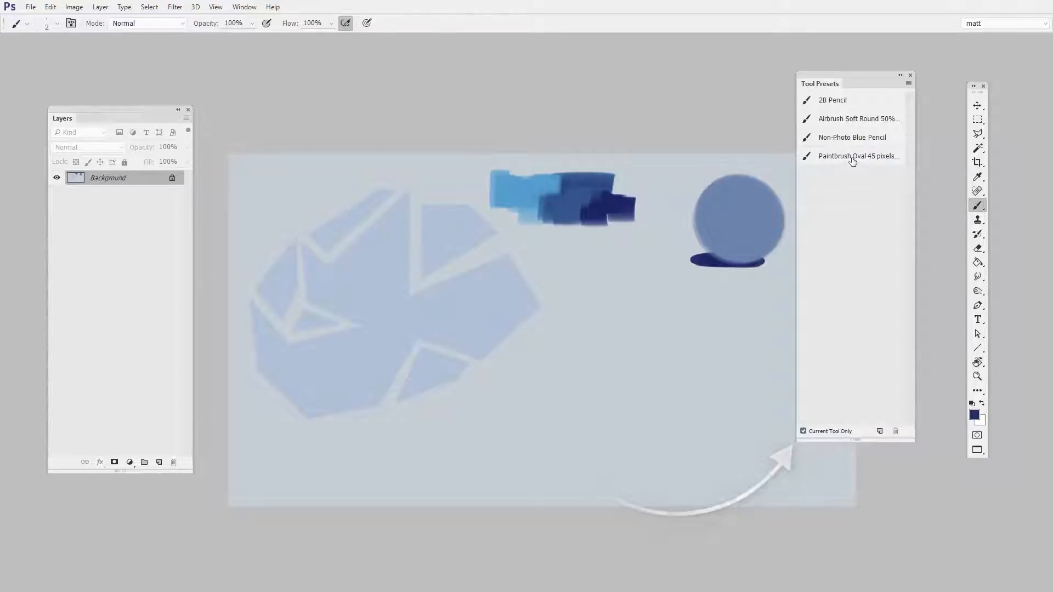
pyautogui.click(803, 430)
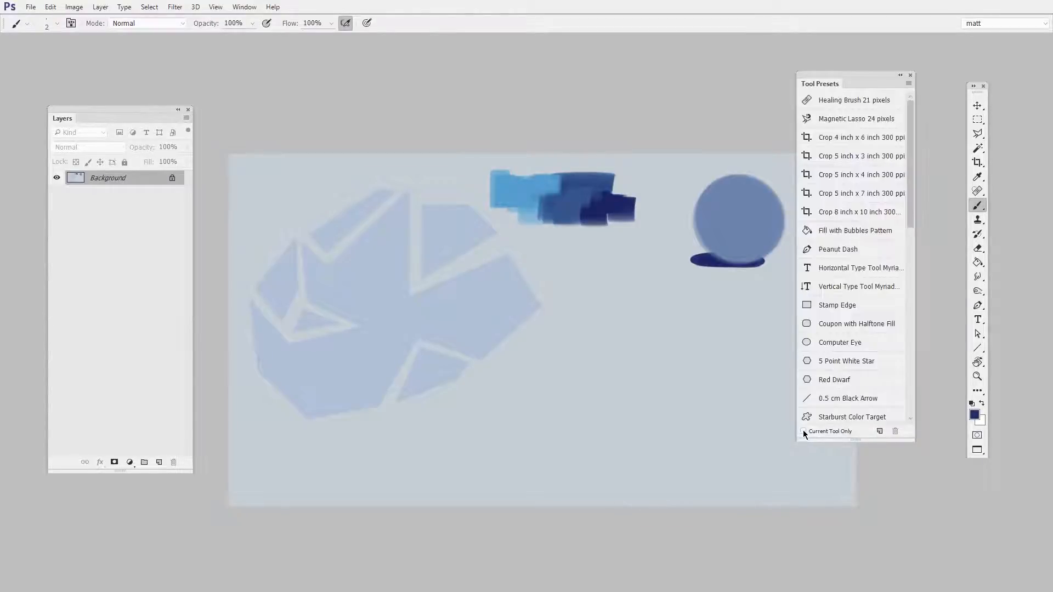
pyautogui.scroll(-3)
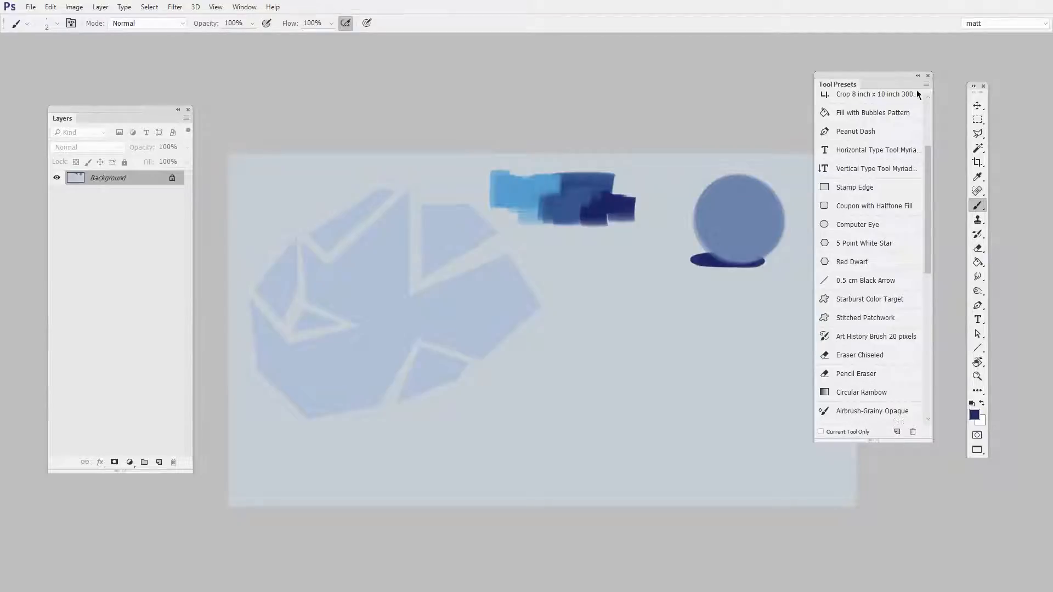
# - Replace the tool presets with the six-preset custom file, from Technical Pen to Flat Brush, via the panel menu
pyautogui.click(926, 84)
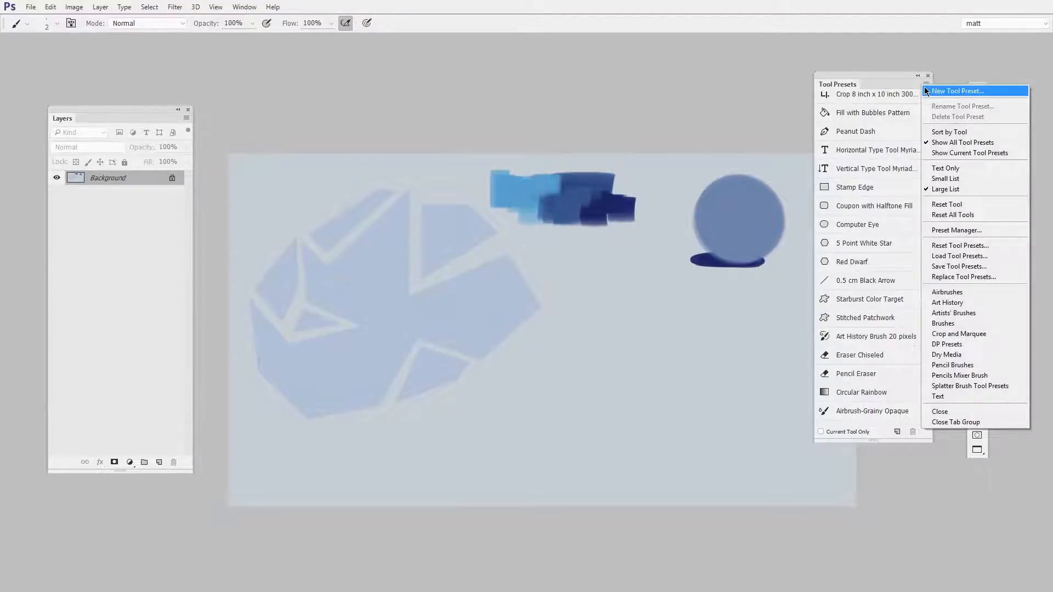
pyautogui.moveTo(988, 276)
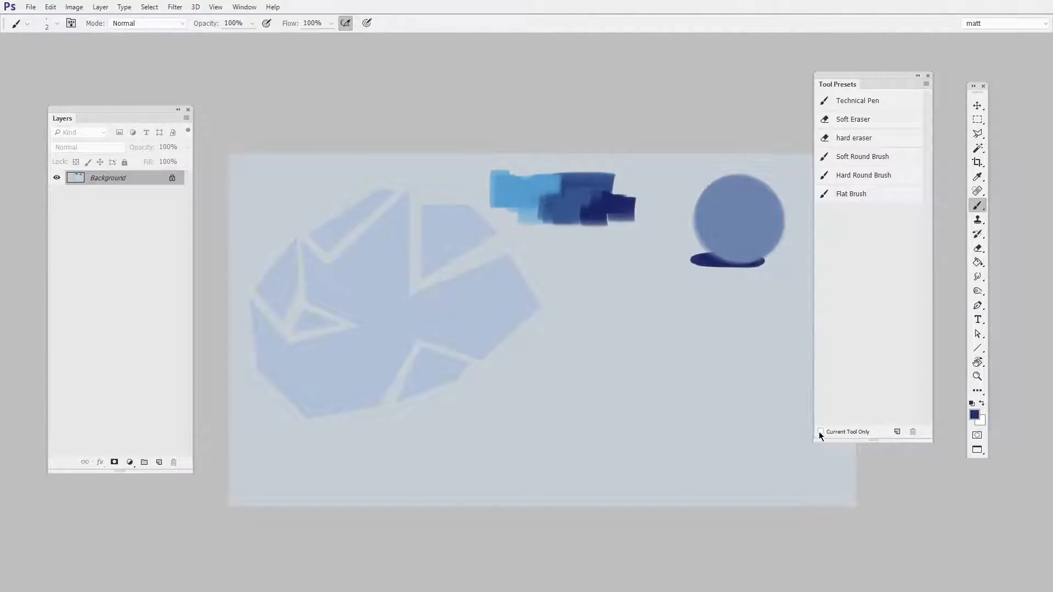
pyautogui.click(821, 429)
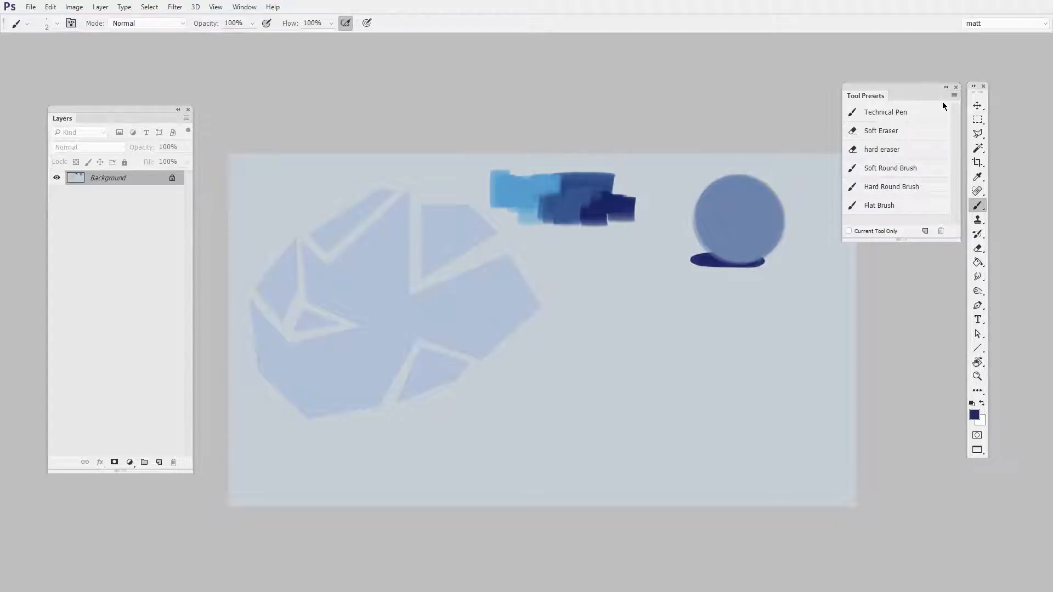
pyautogui.moveTo(895, 216)
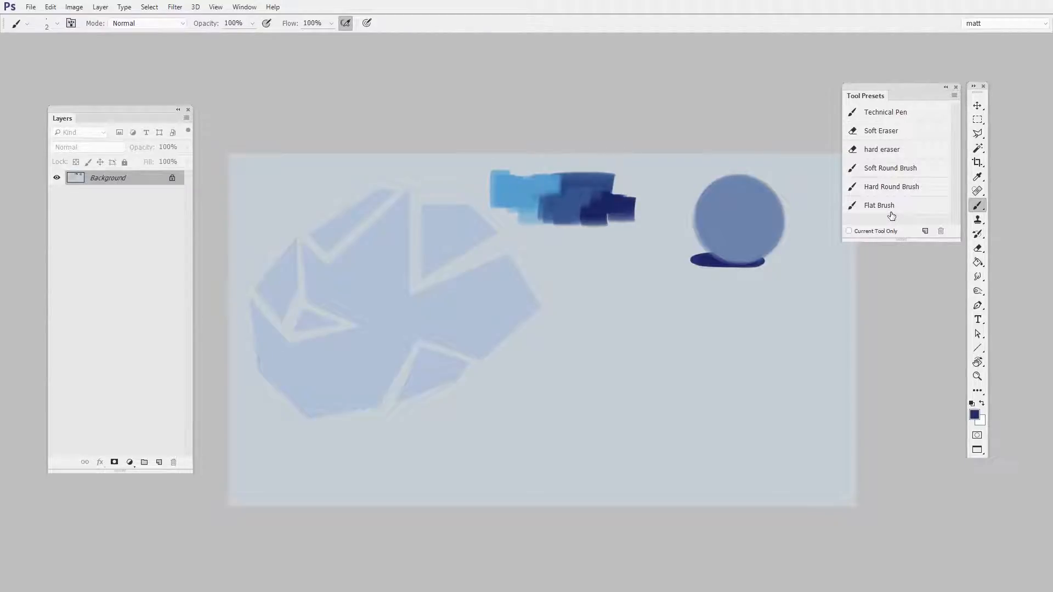
pyautogui.moveTo(714, 435)
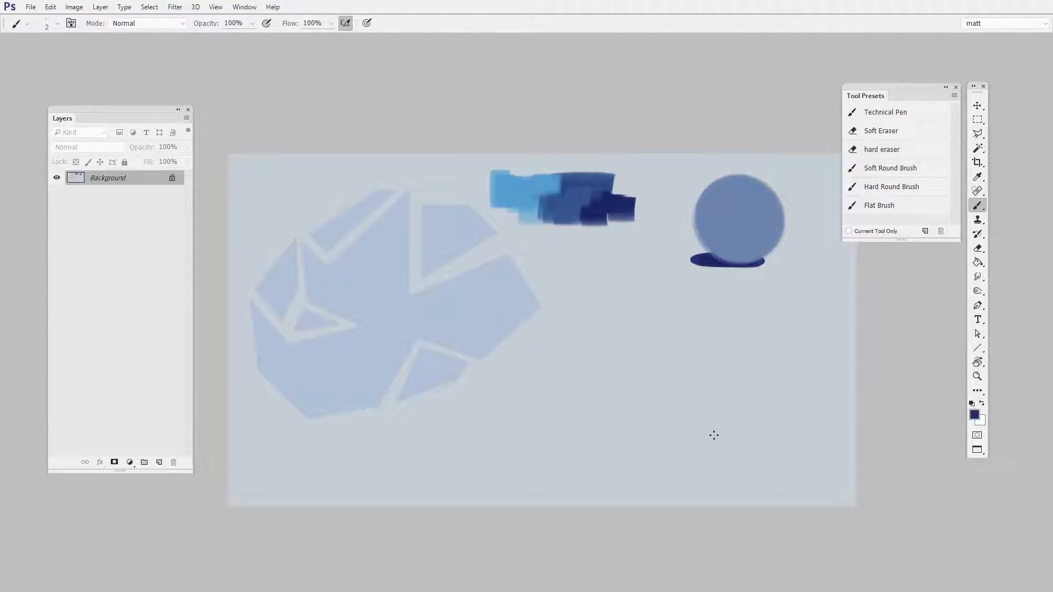
# - Add a new layer and paint strokes with the Flat Brush, Soft Round Brush and Technical Pen presets
pyautogui.click(159, 461)
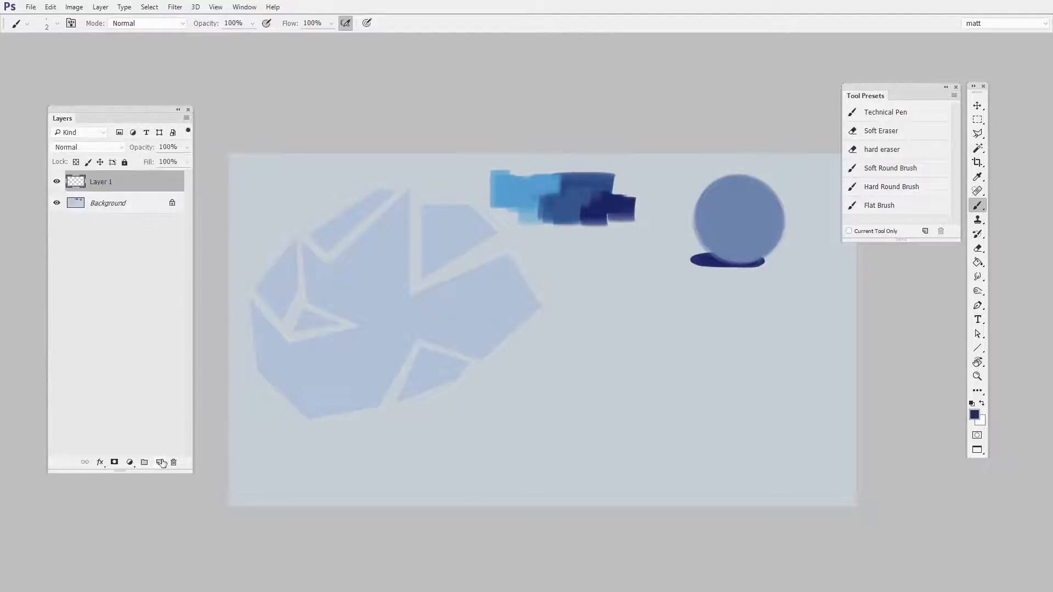
pyautogui.moveTo(563, 484)
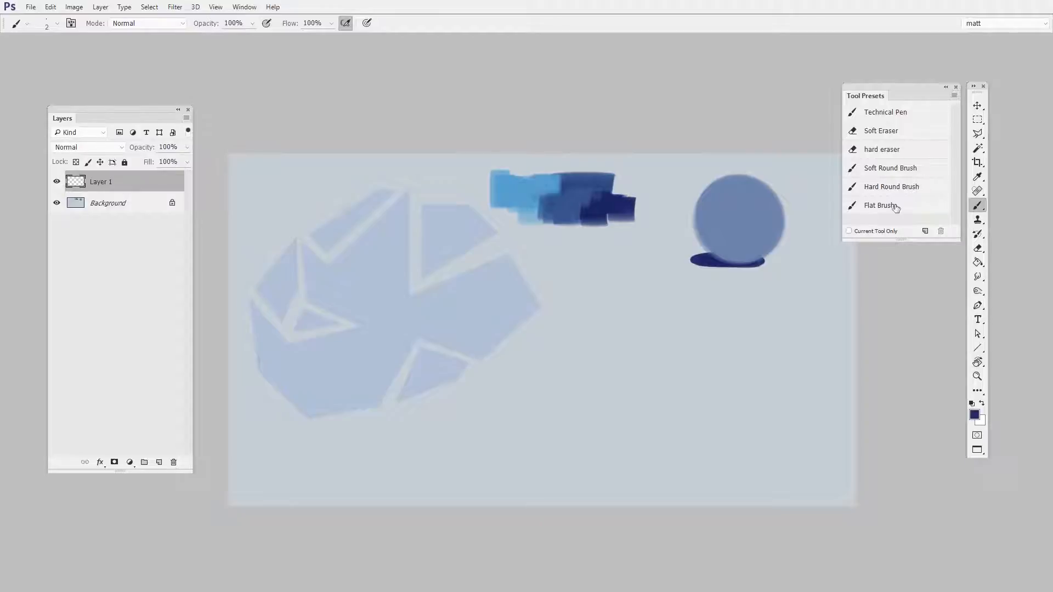
pyautogui.click(879, 205)
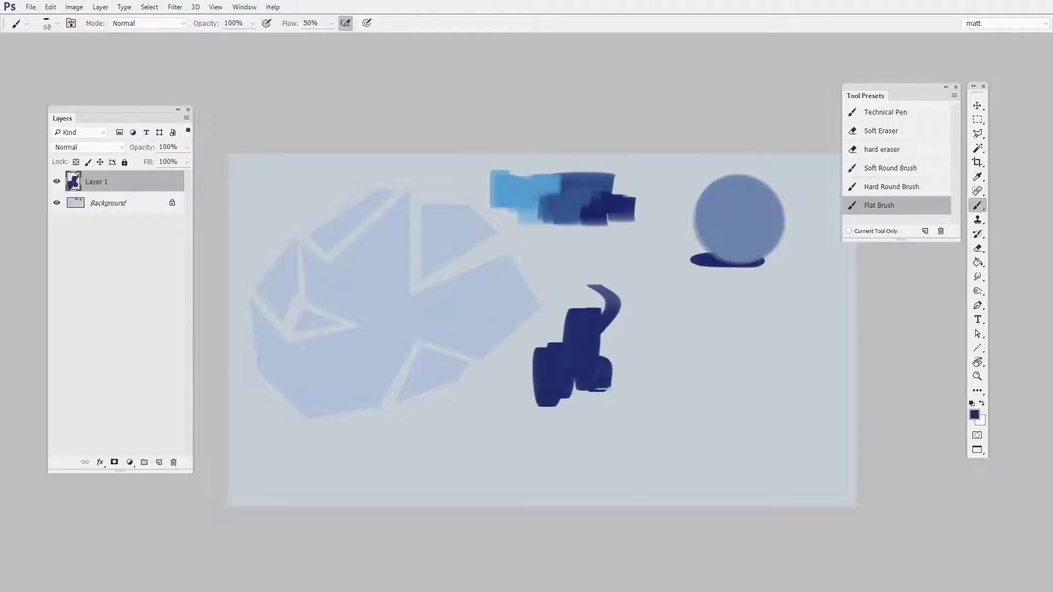
pyautogui.click(892, 186)
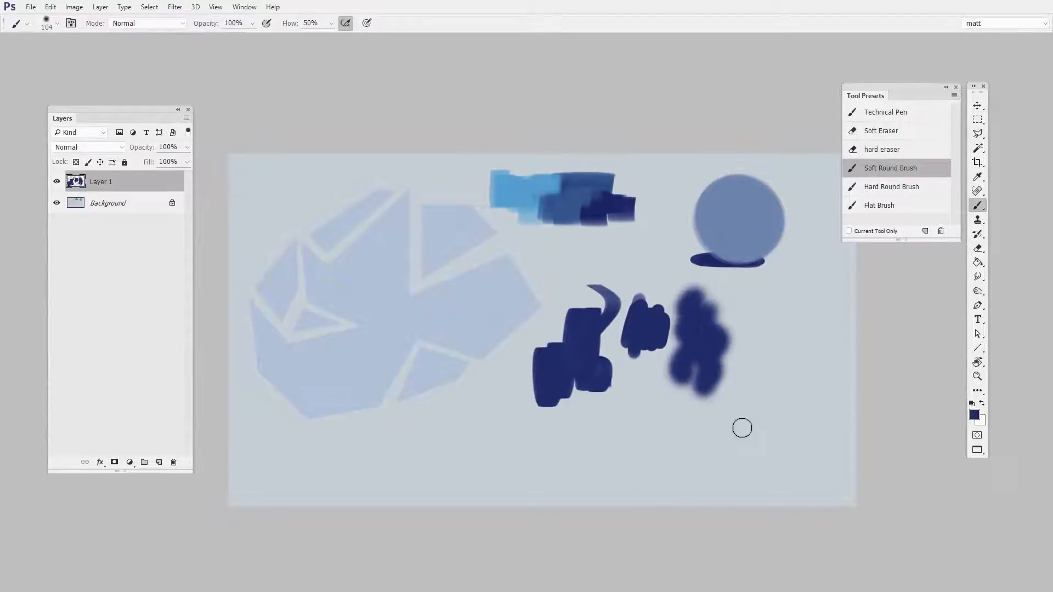
pyautogui.moveTo(885, 112)
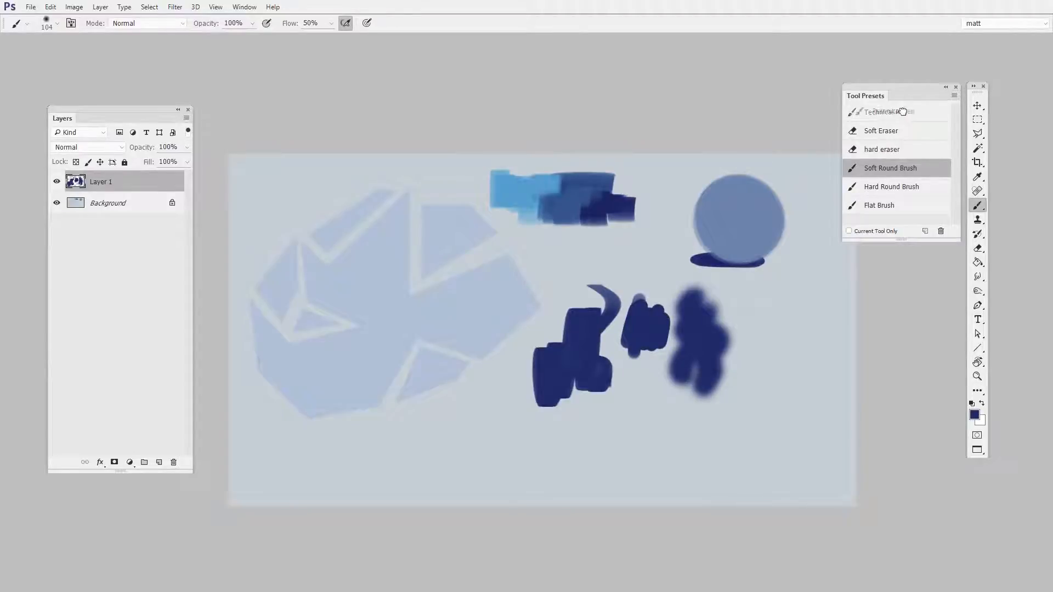
pyautogui.click(885, 111)
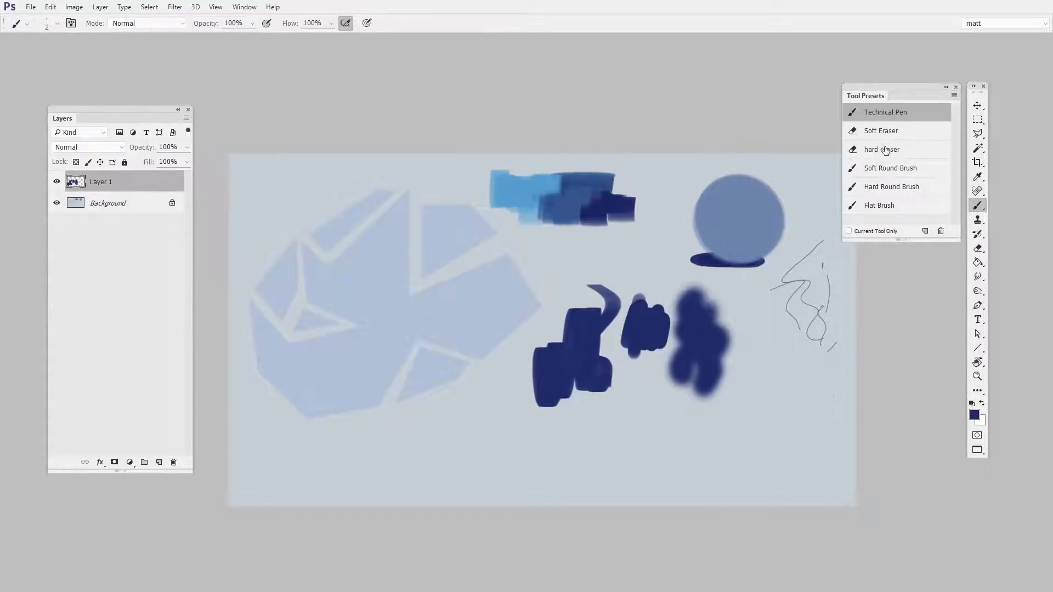
# - Erase the lower parts of the strokes with the hard eraser and Soft Eraser presets
pyautogui.click(881, 150)
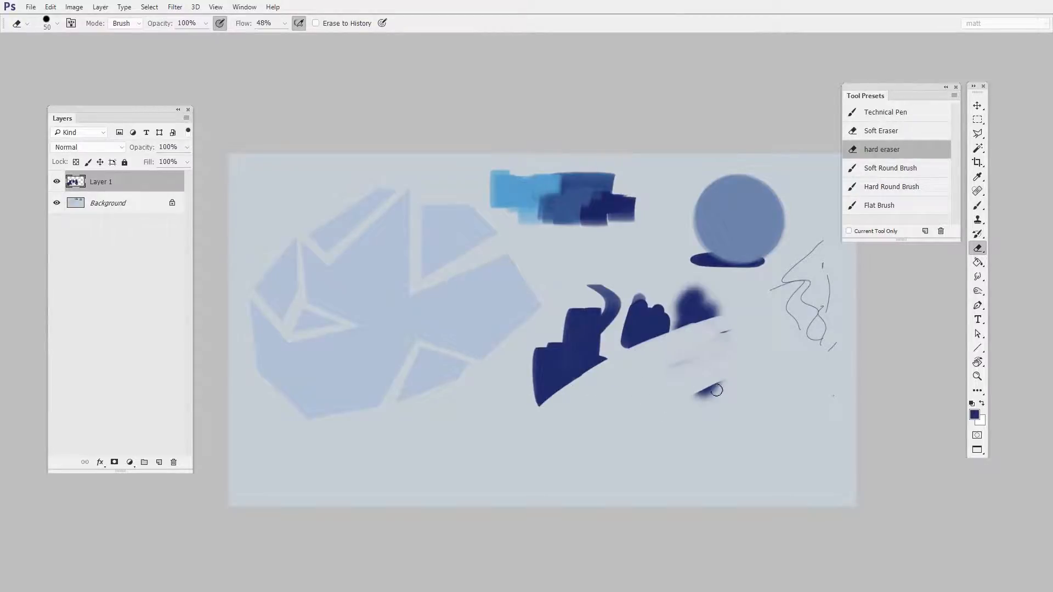
pyautogui.click(880, 130)
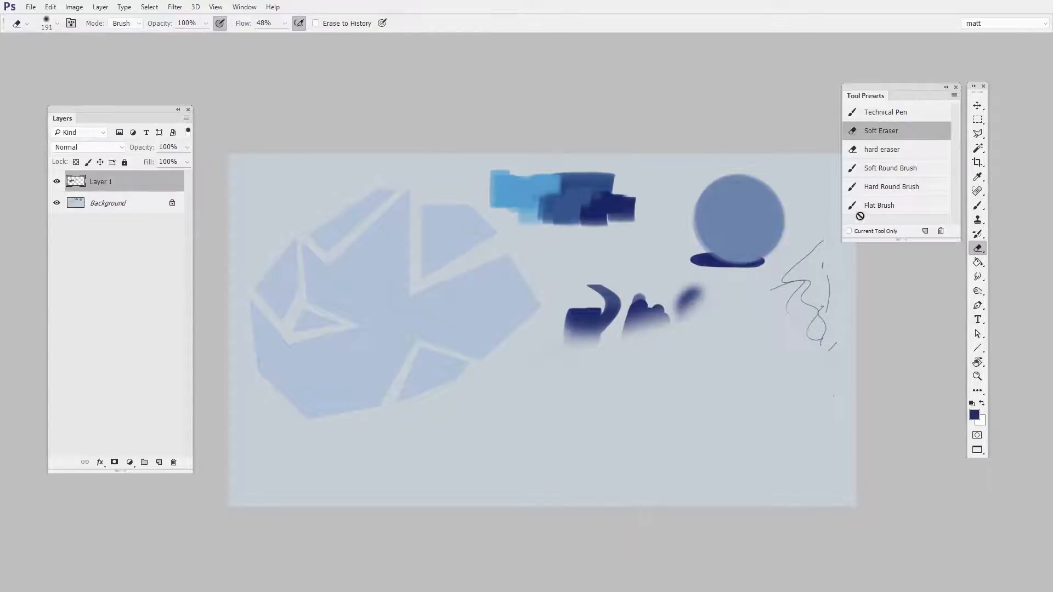
pyautogui.moveTo(710, 410)
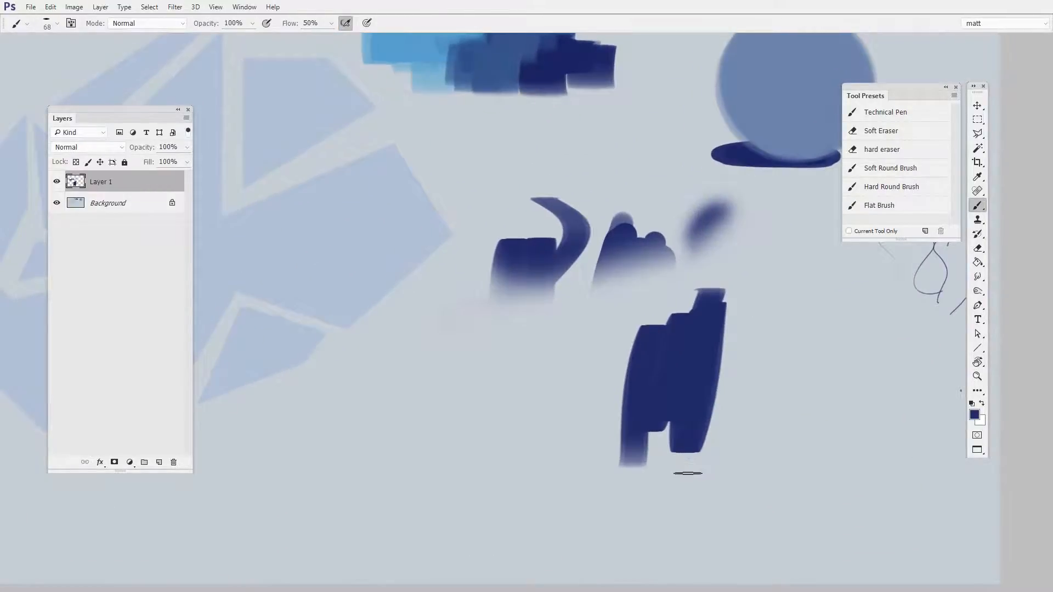
pyautogui.moveTo(745, 448)
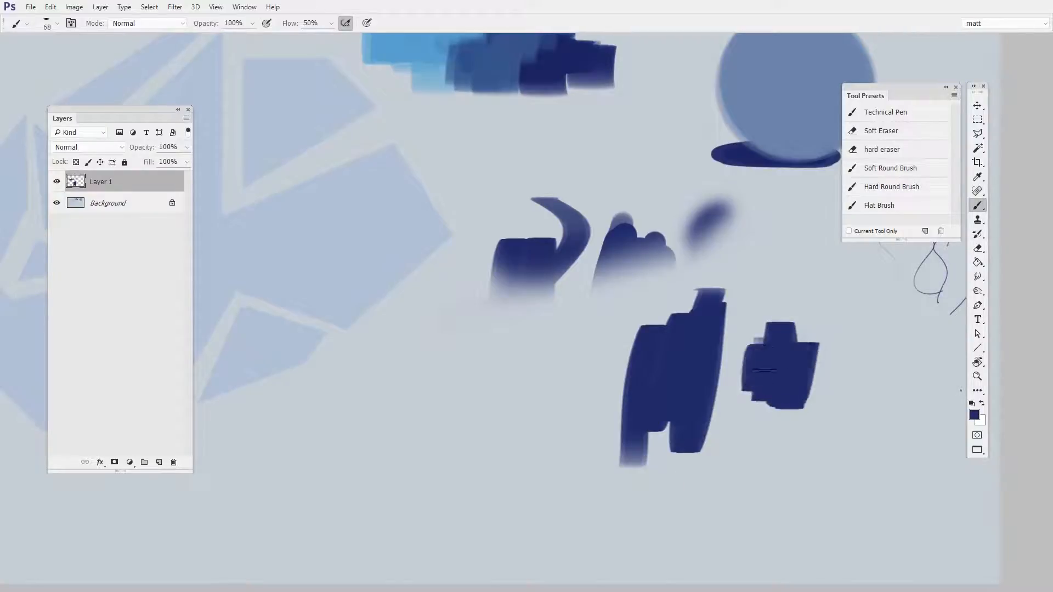
# - Switch to the hard eraser preset and carve gaps into the new dark blue strokes
pyautogui.click(881, 149)
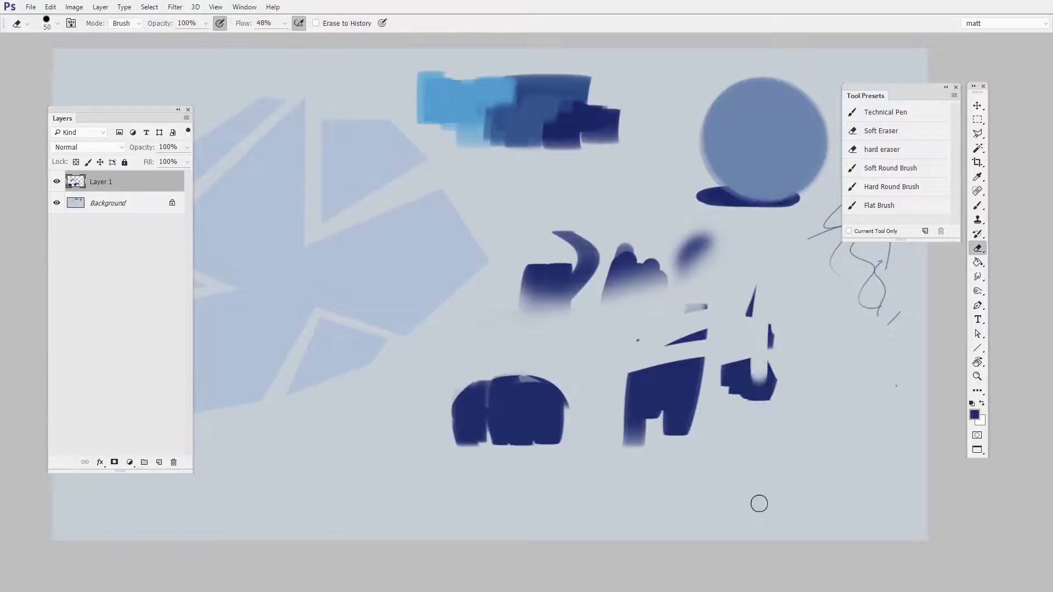
pyautogui.moveTo(210, 516)
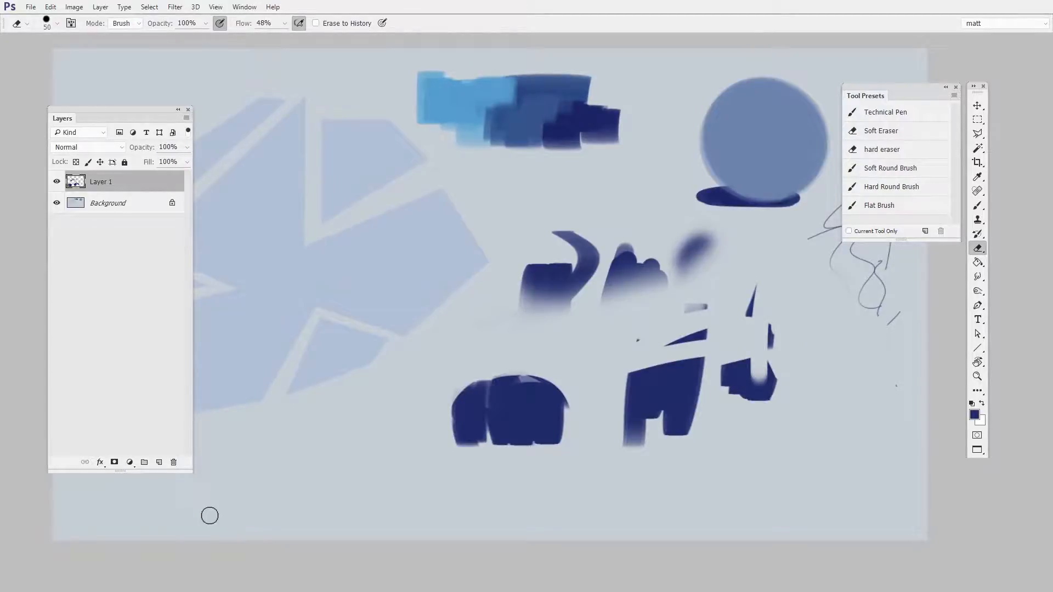
# - Delete the test-stroke layer and add two new empty layers
pyautogui.click(173, 462)
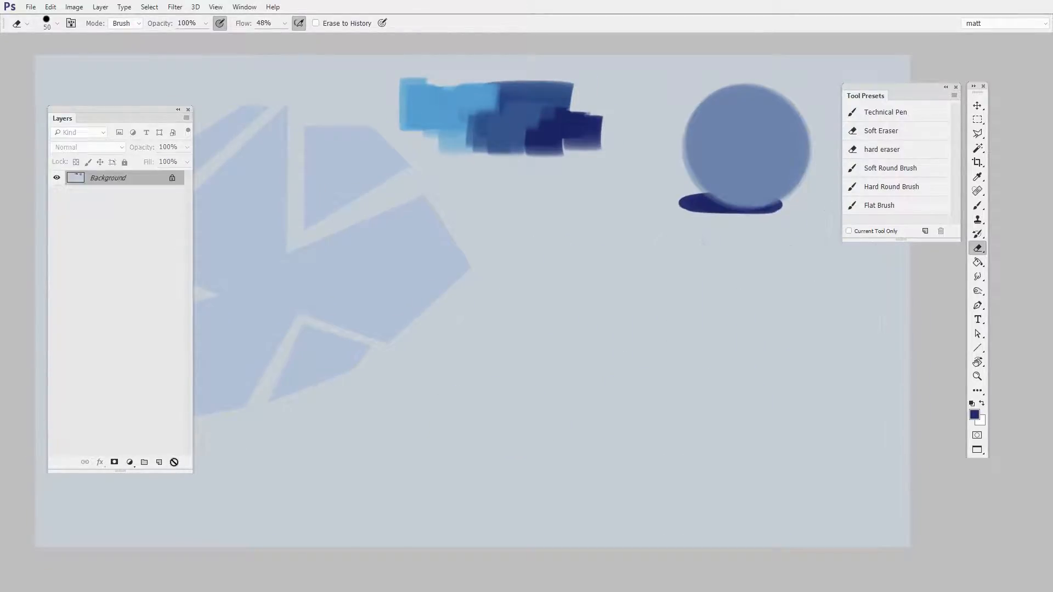
pyautogui.moveTo(679, 417)
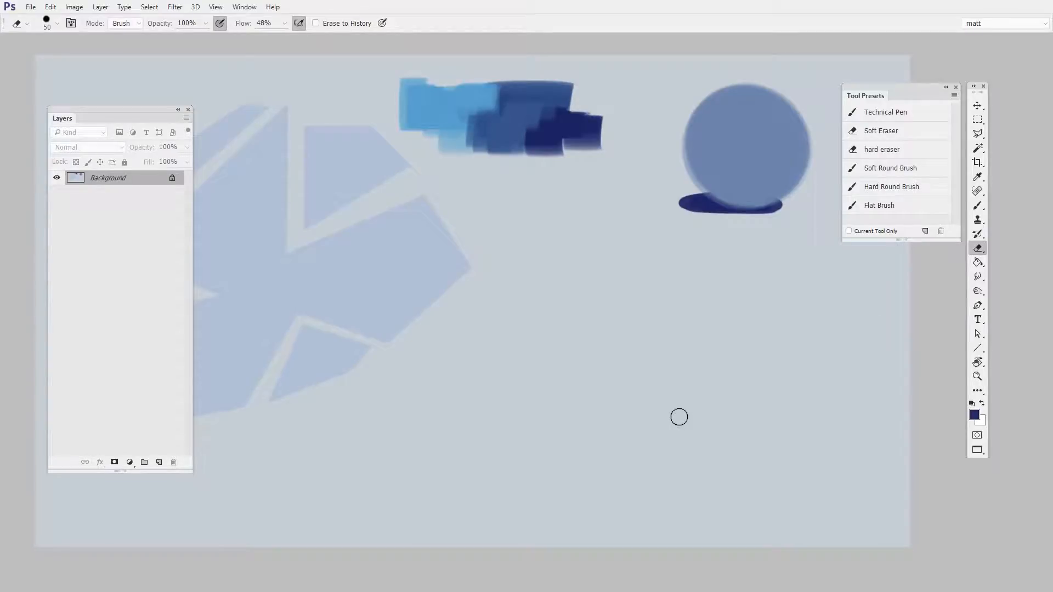
pyautogui.click(158, 461)
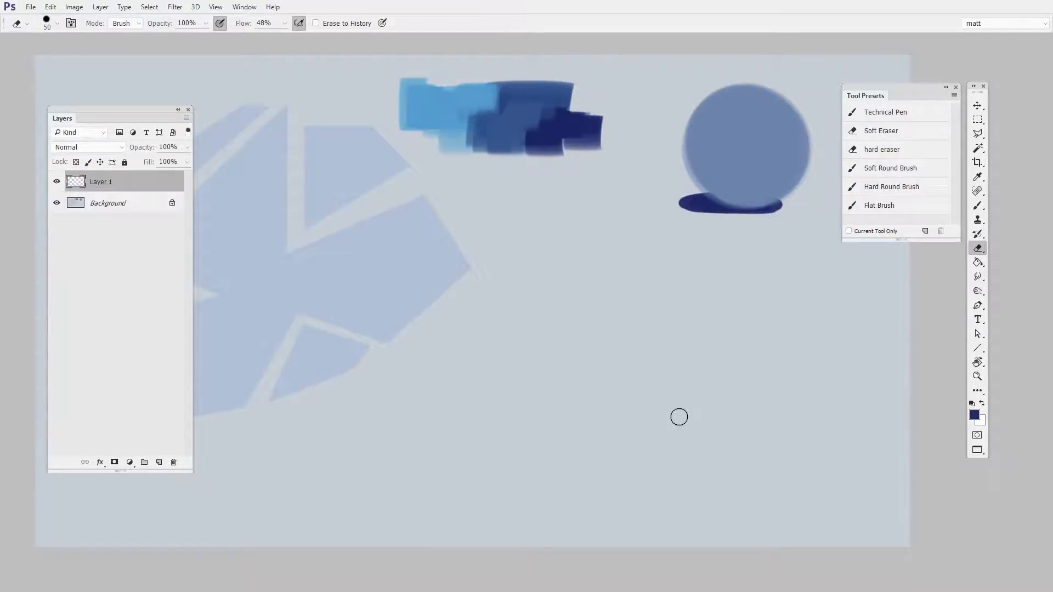
pyautogui.click(159, 462)
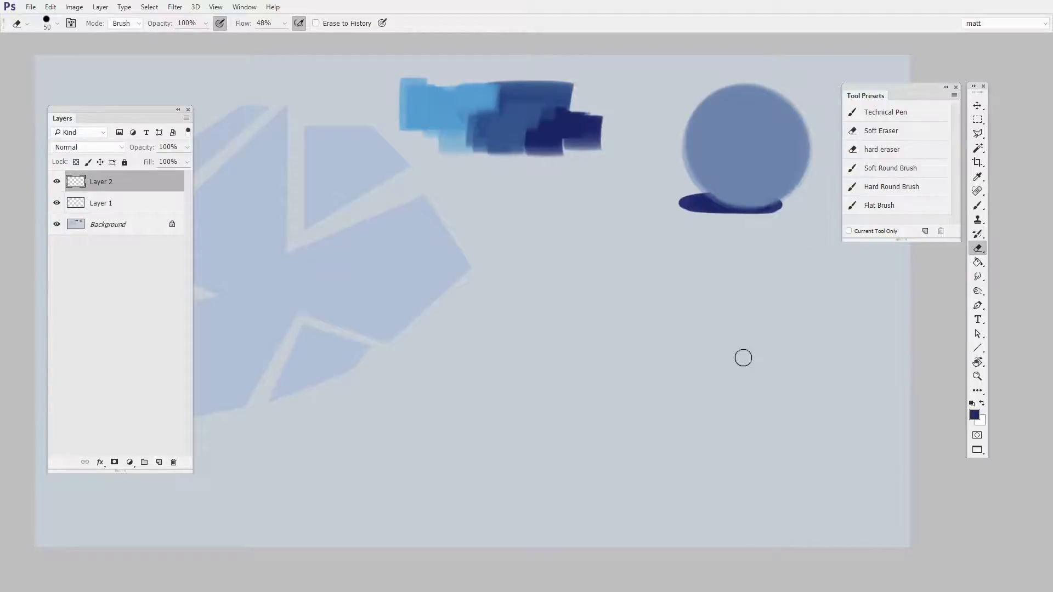
# - Paint tapered test strokes with the Hard Round Brush preset, then remove them
pyautogui.click(890, 186)
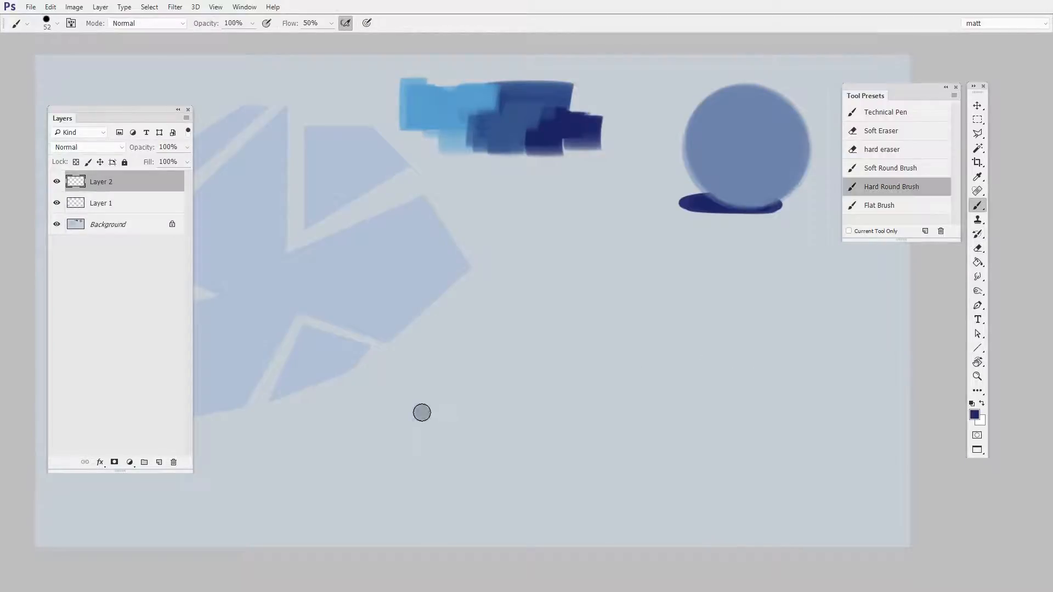
pyautogui.click(422, 413)
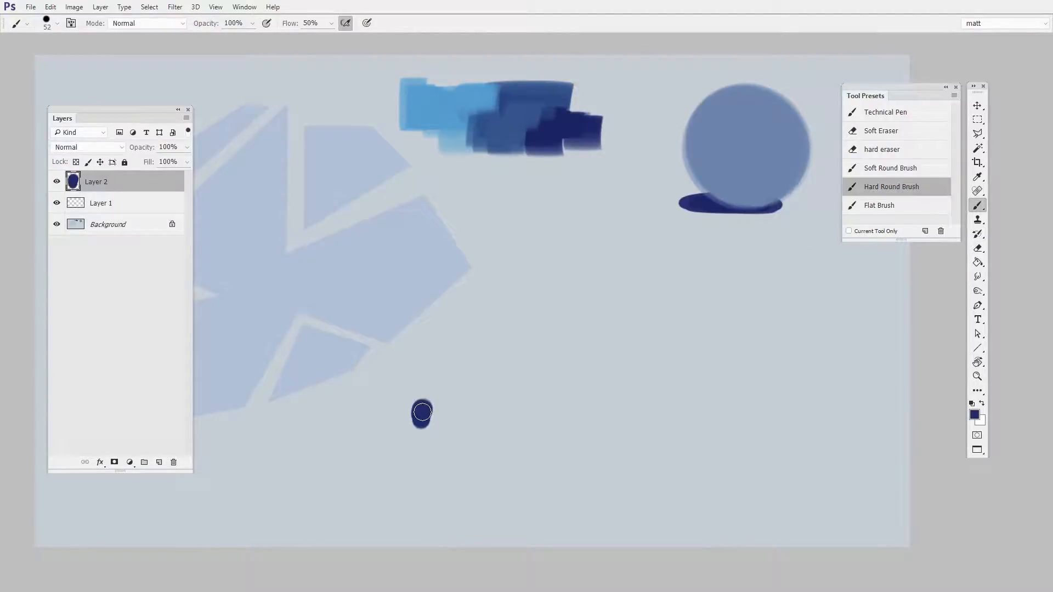
pyautogui.moveTo(833, 261)
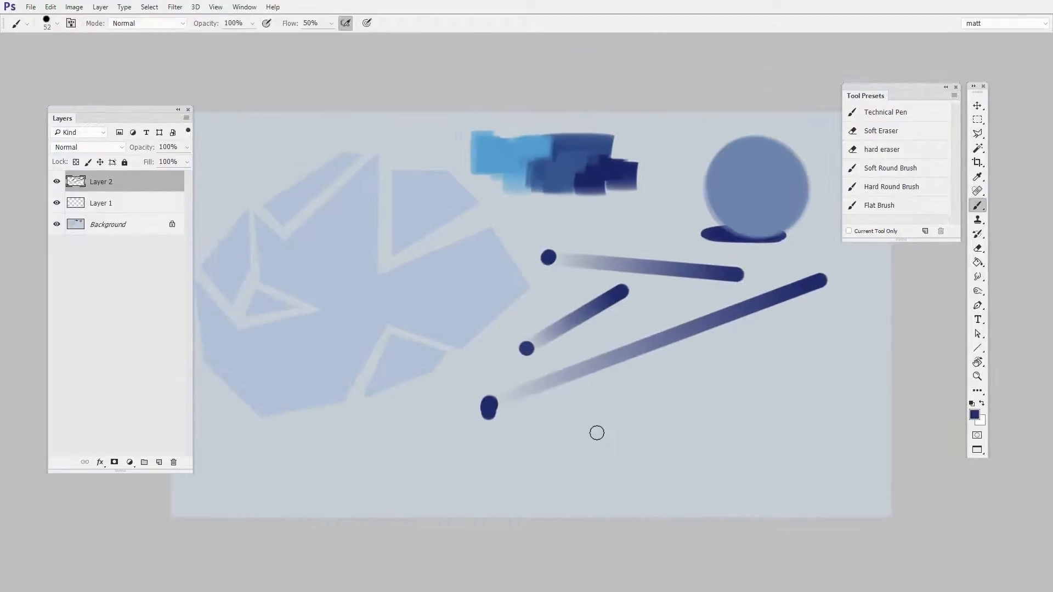
pyautogui.moveTo(646, 318)
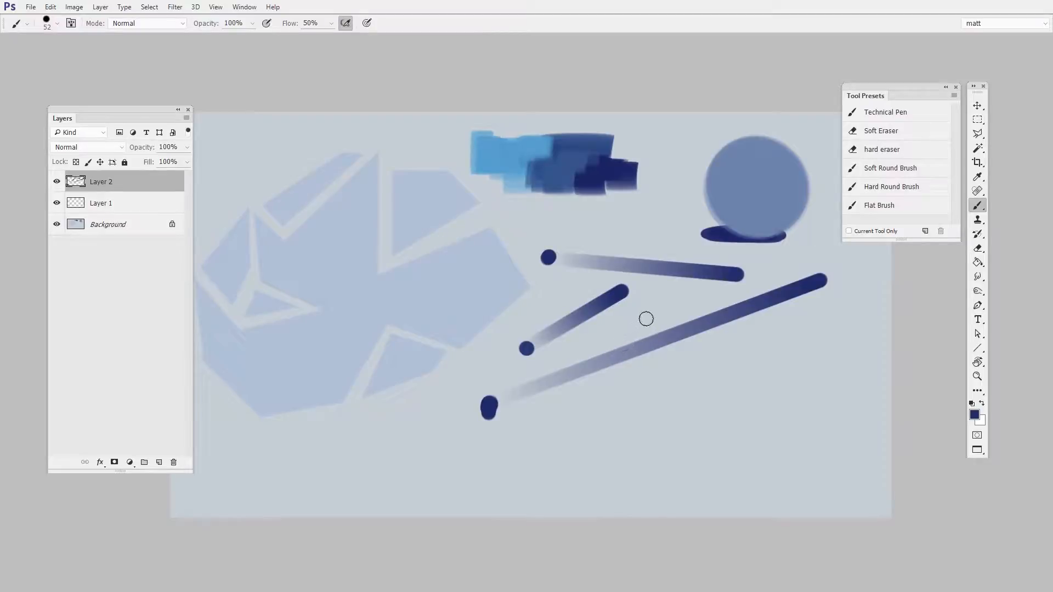
pyautogui.press('alt')
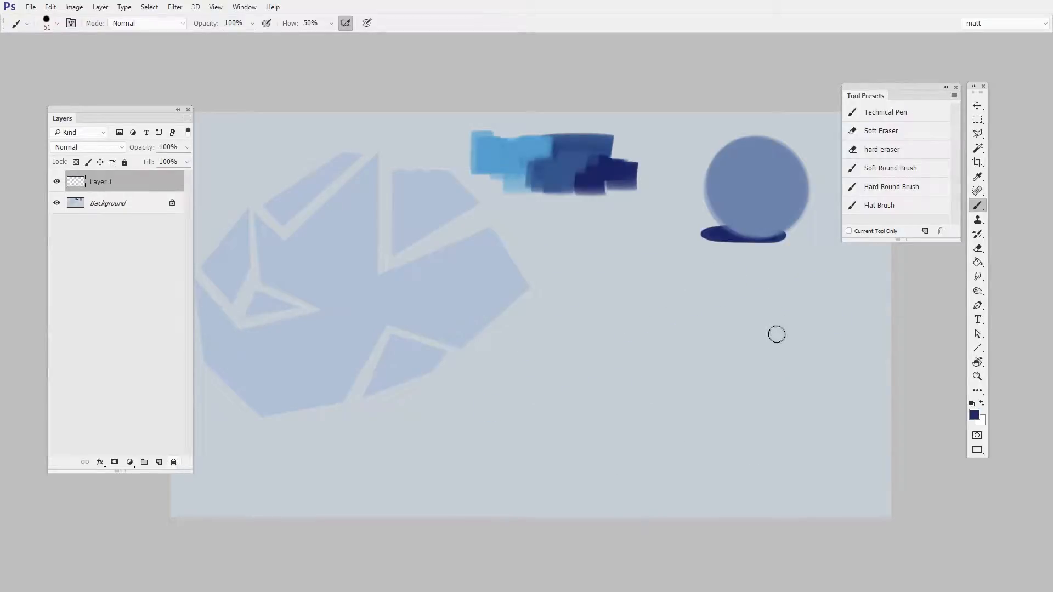
# - Add a layer and select the Technical Pen preset for a 2 px tip at 100% flow
pyautogui.click(159, 462)
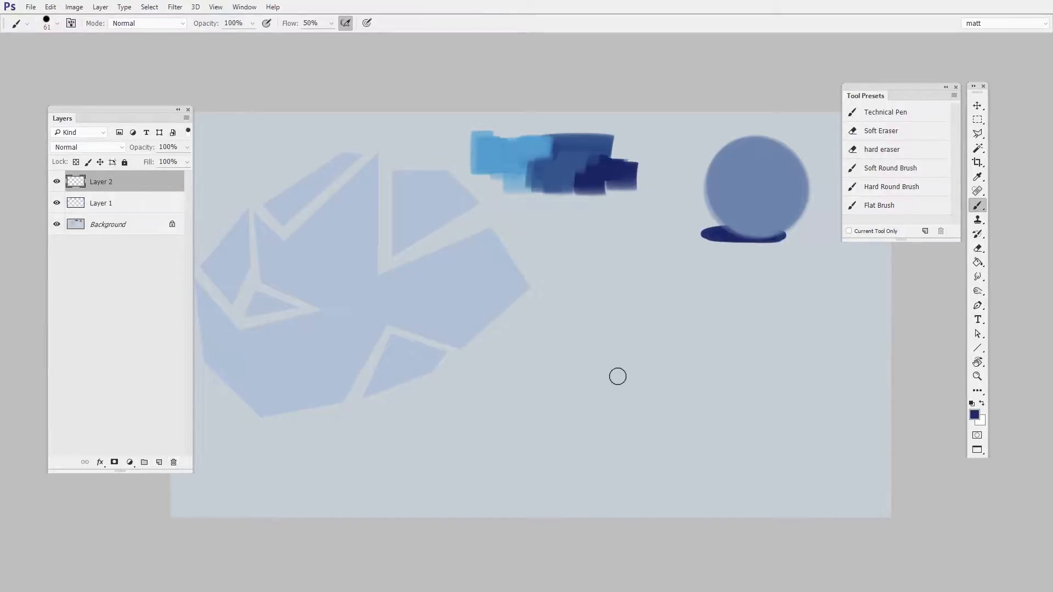
pyautogui.click(885, 112)
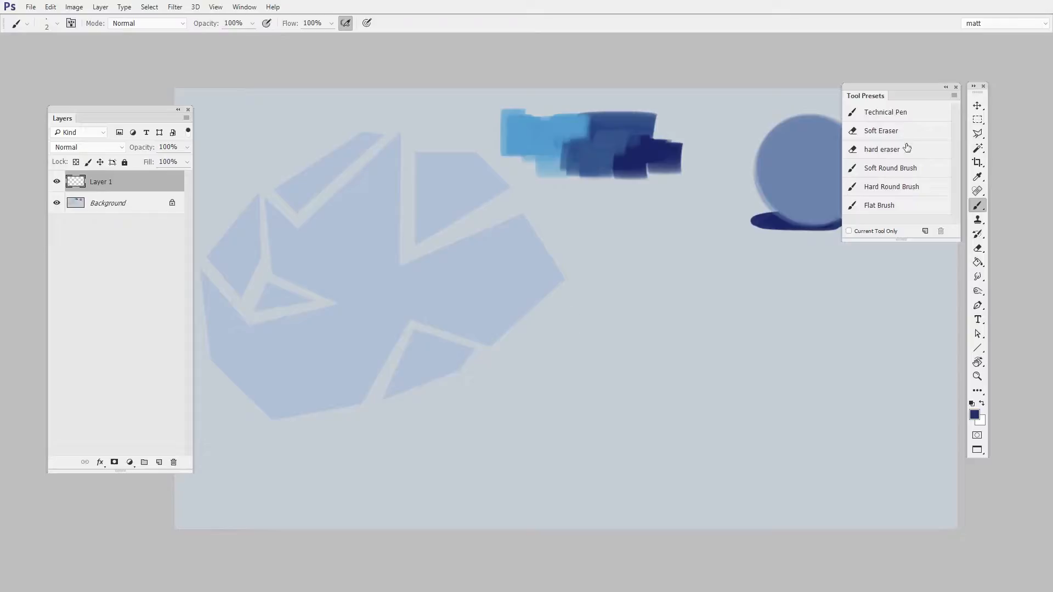
# - Draw long straight lines with the Hard Round Brush preset, then delete Layer 1
pyautogui.click(891, 185)
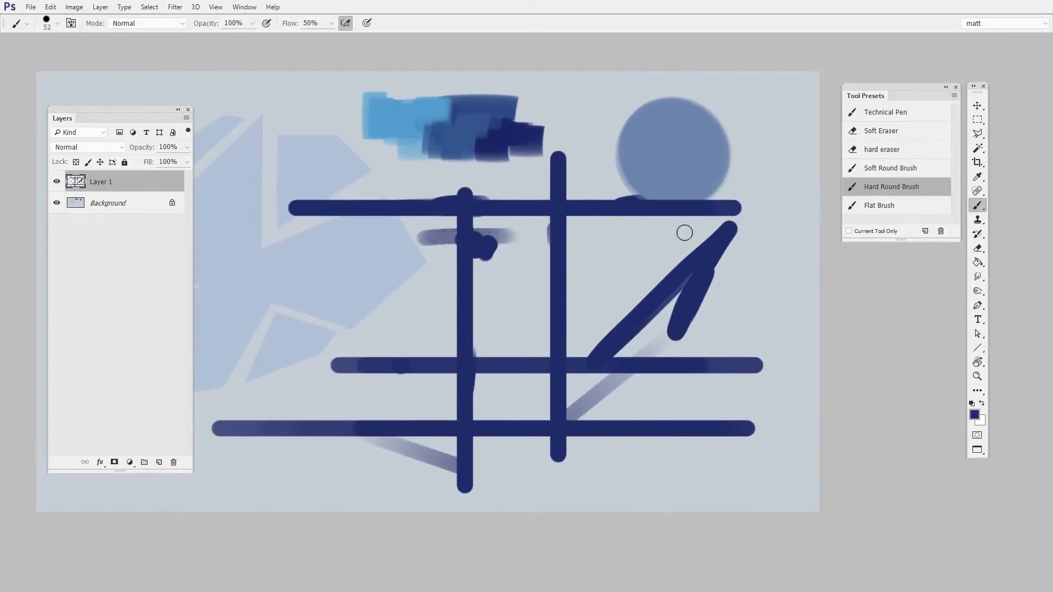
pyautogui.click(173, 462)
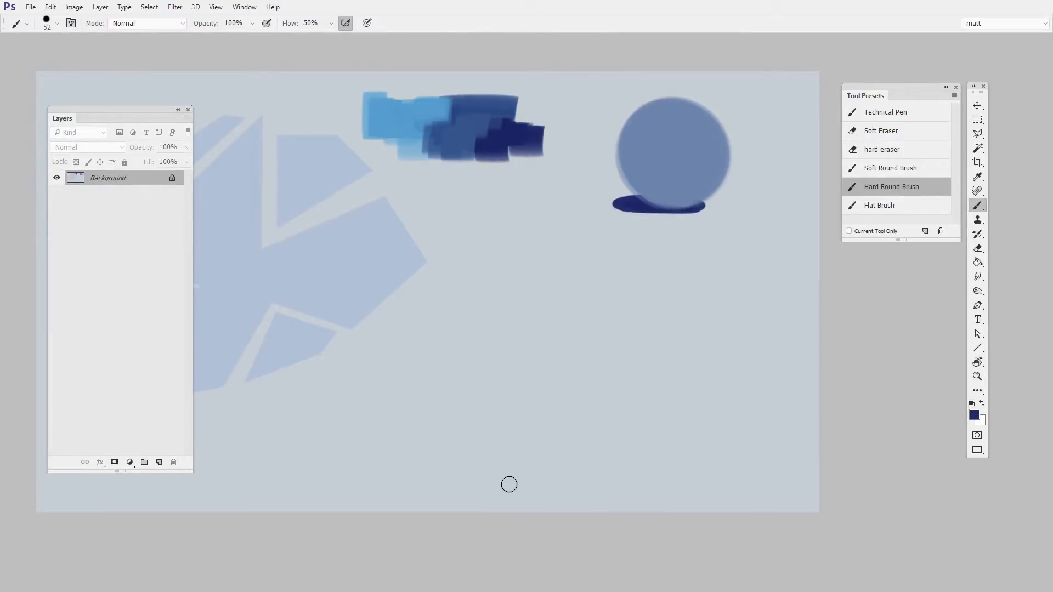
pyautogui.moveTo(571, 293)
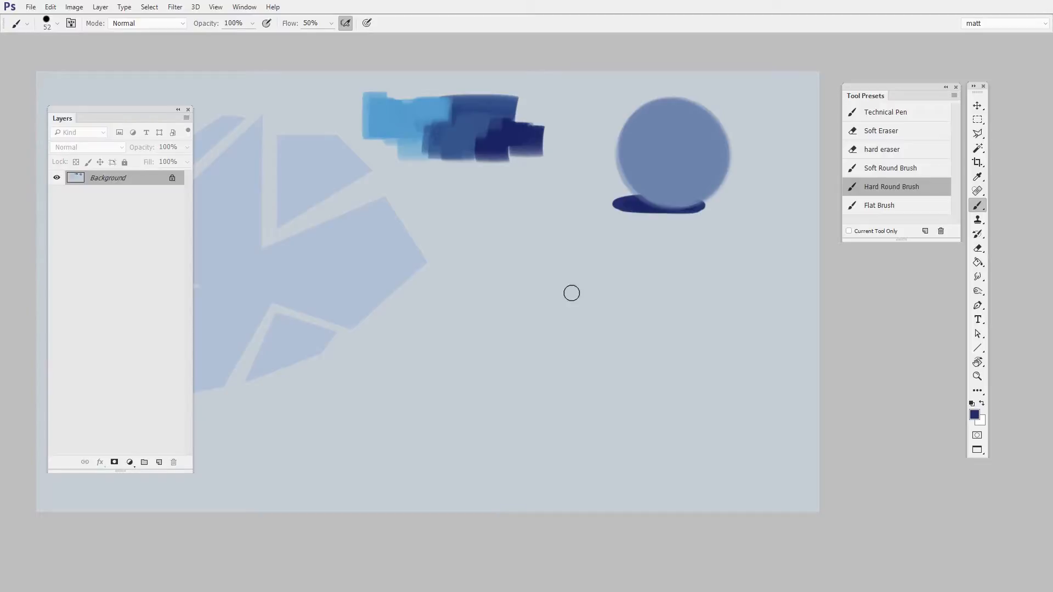
# - Paint dark blue dabs on the Background, enlarging the brush for bigger dabs
pyautogui.click(528, 255)
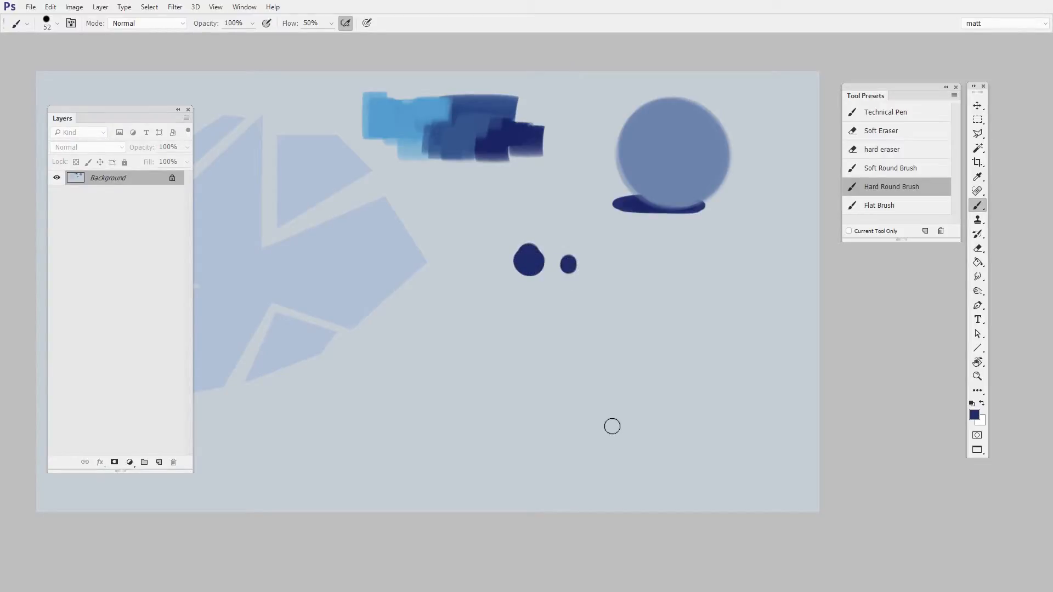
pyautogui.moveTo(487, 481)
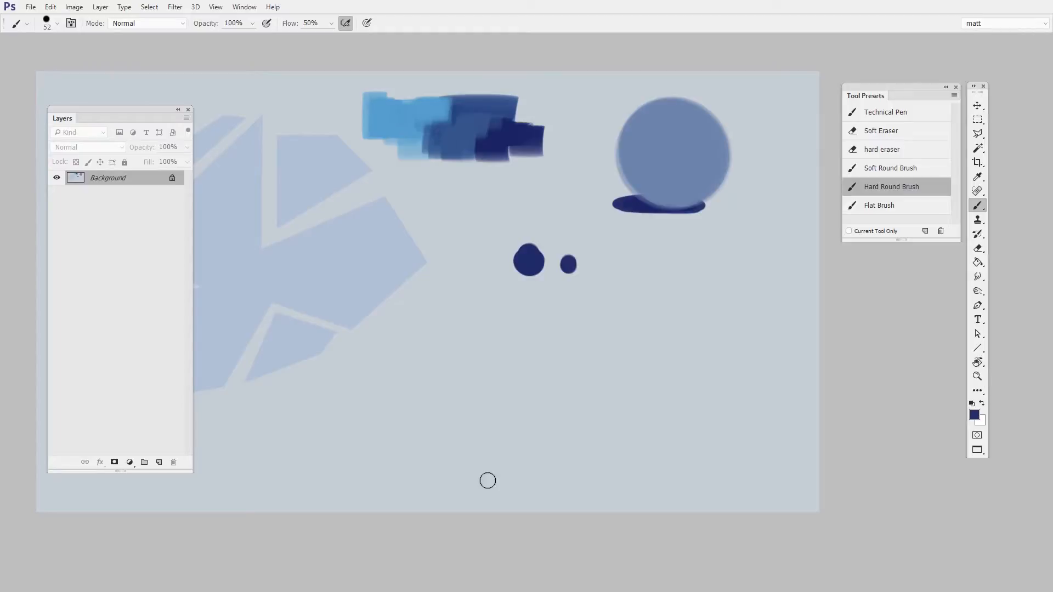
pyautogui.moveTo(606, 349)
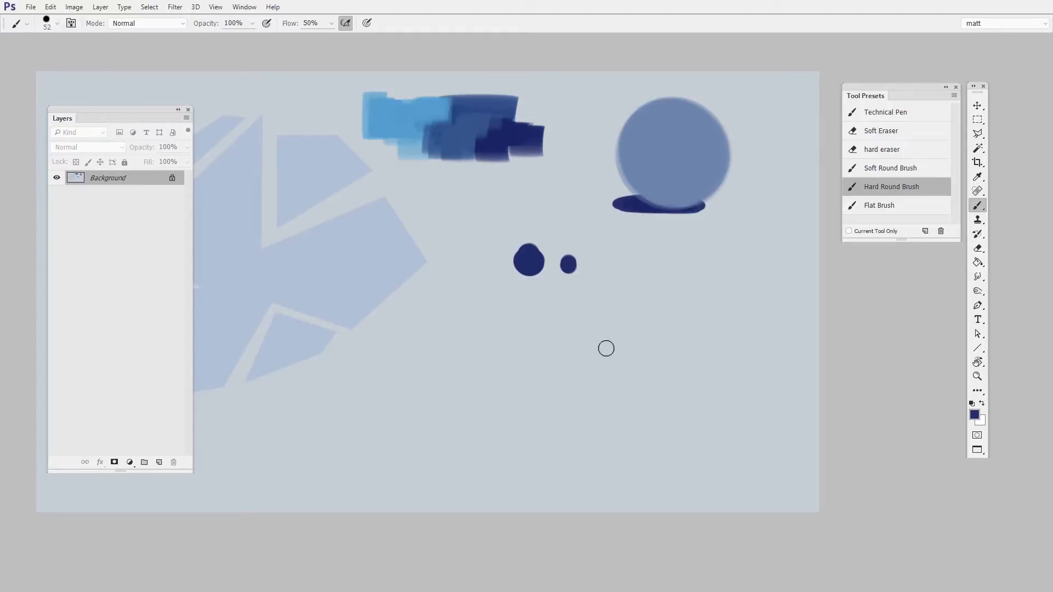
pyautogui.moveTo(618, 356)
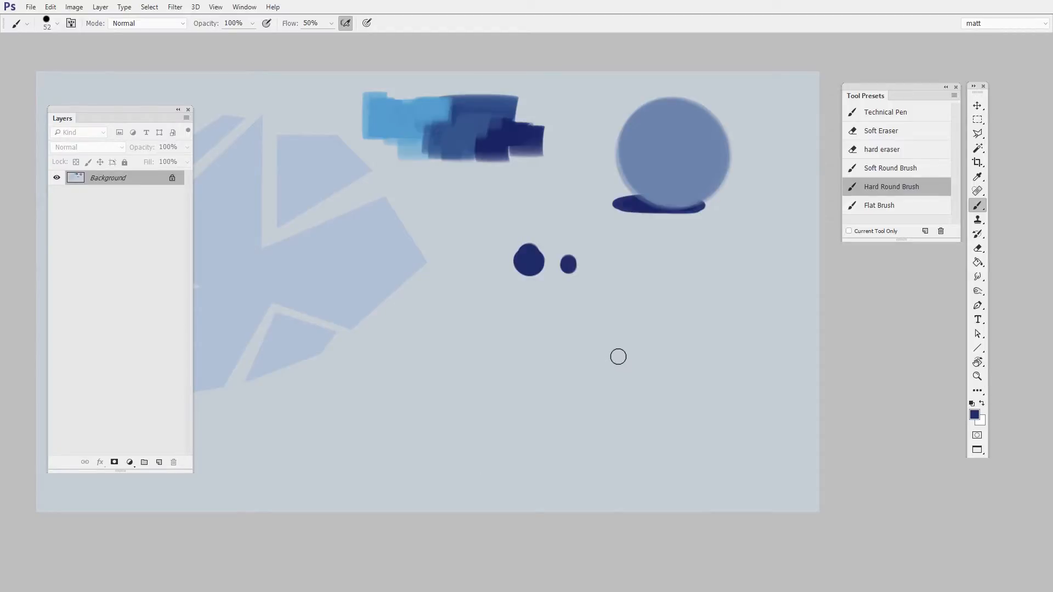
pyautogui.press('alt')
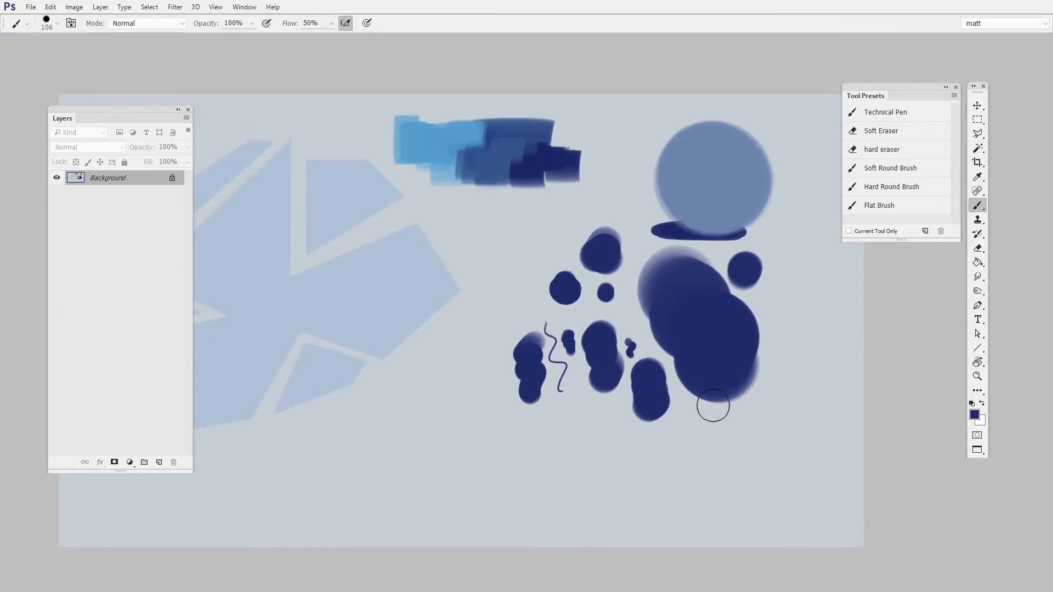
pyautogui.moveTo(690, 463)
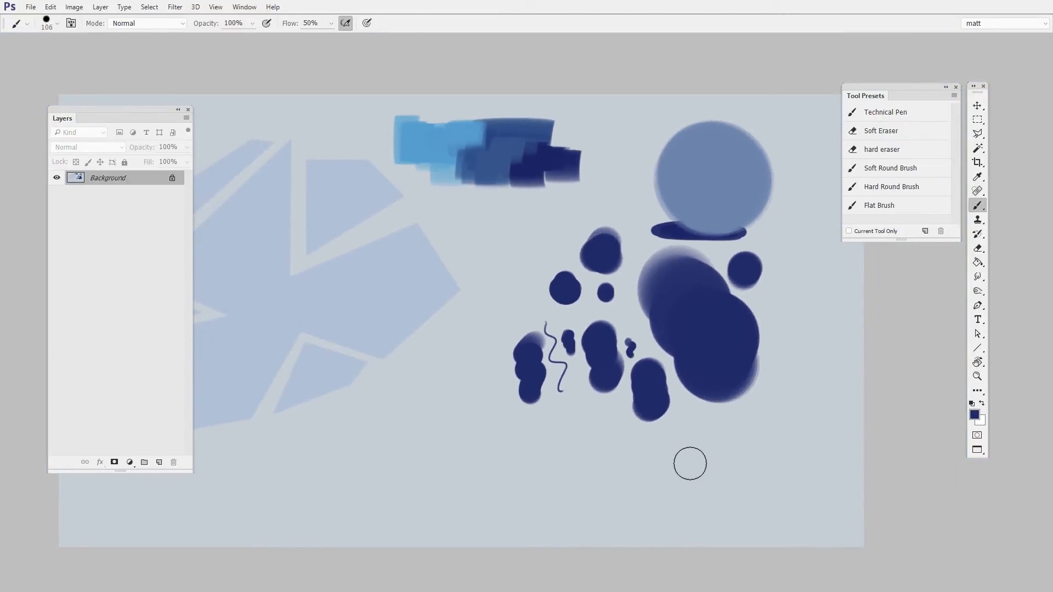
pyautogui.moveTo(685, 489)
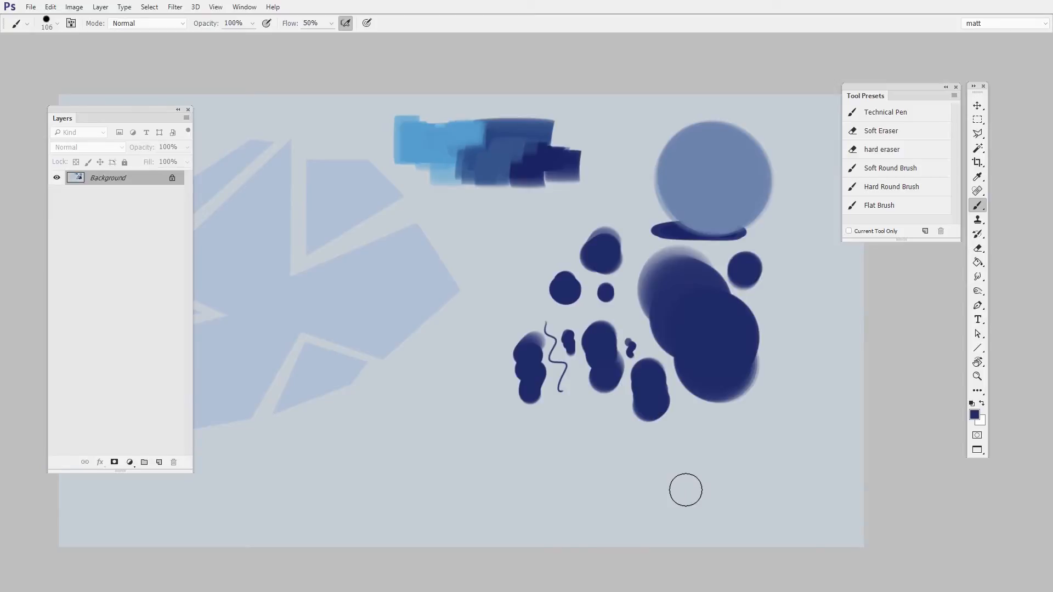
pyautogui.moveTo(682, 493)
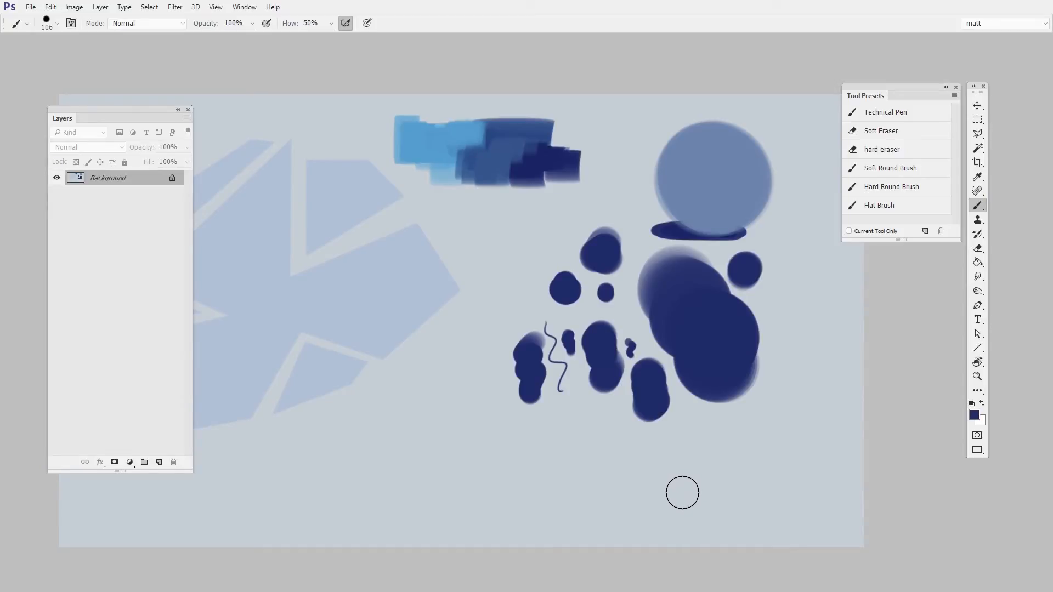